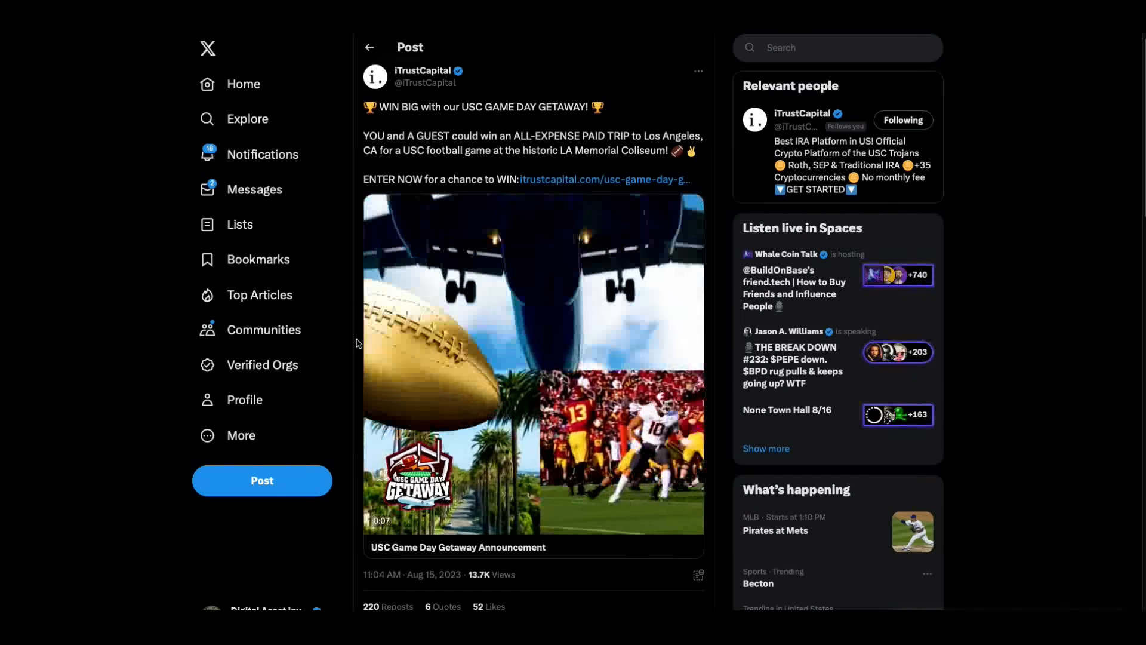
Open the XRP CAPTAIN post forecasting a multi-year triangle breakout to $25–30 in 2024
click(533, 362)
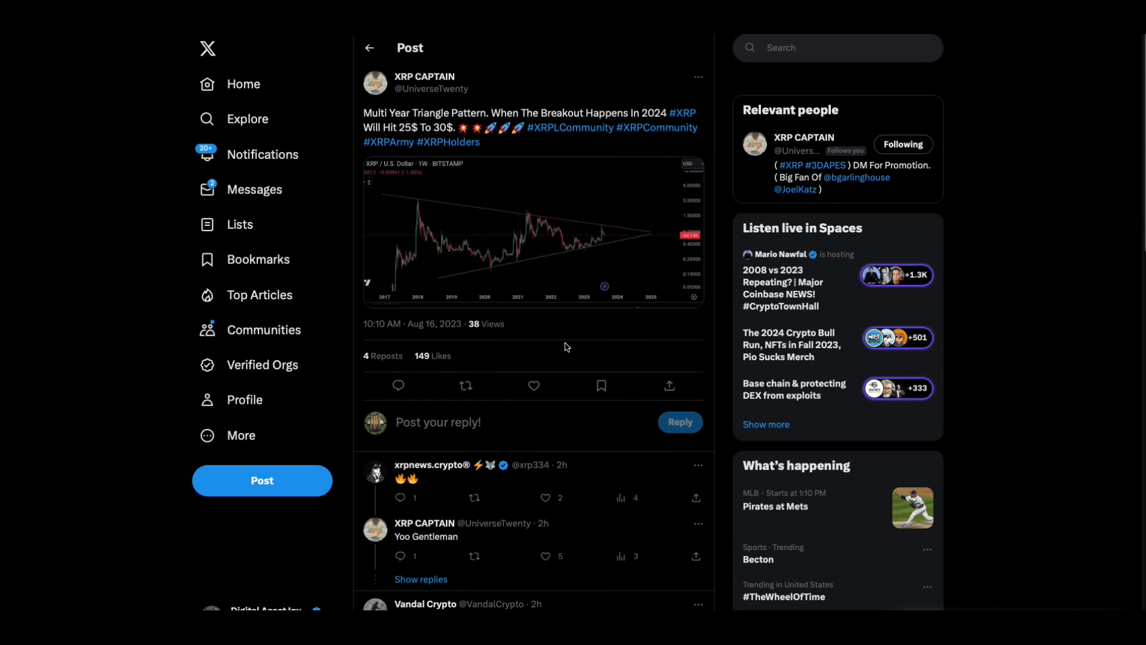
mouse_move(578, 334)
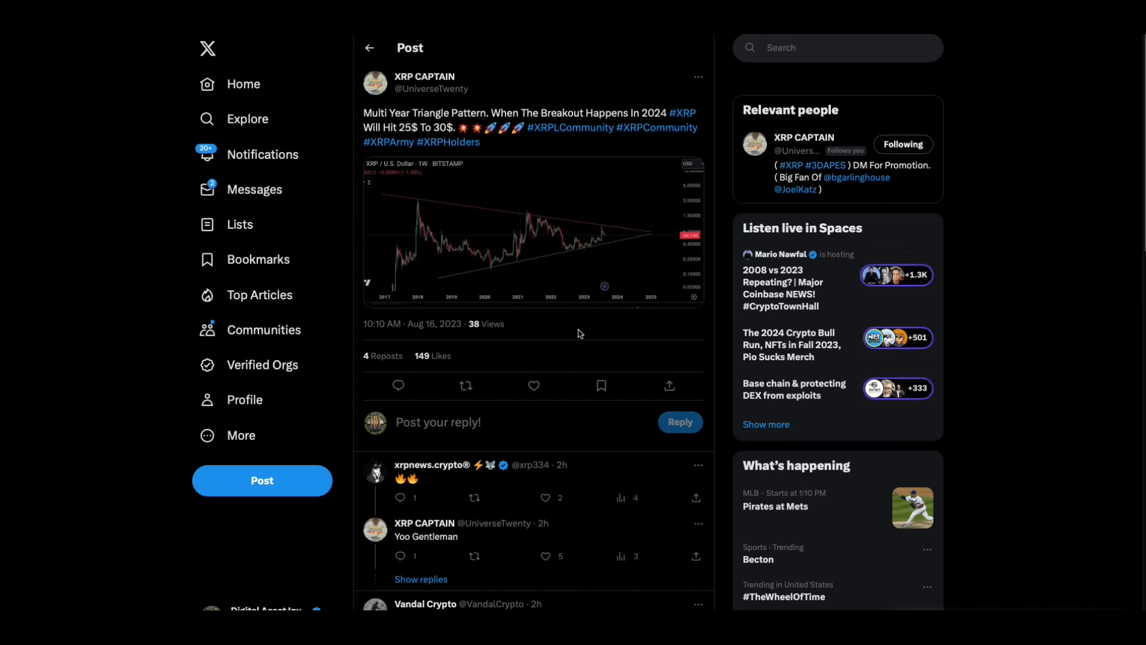
mouse_move(576, 295)
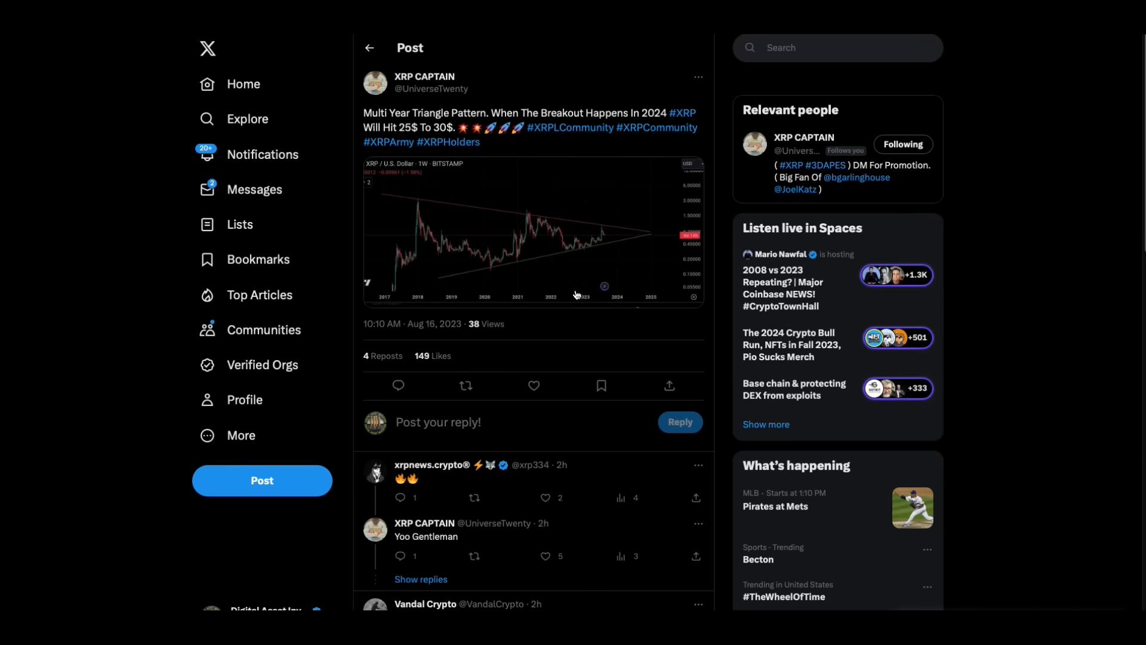
mouse_move(423, 76)
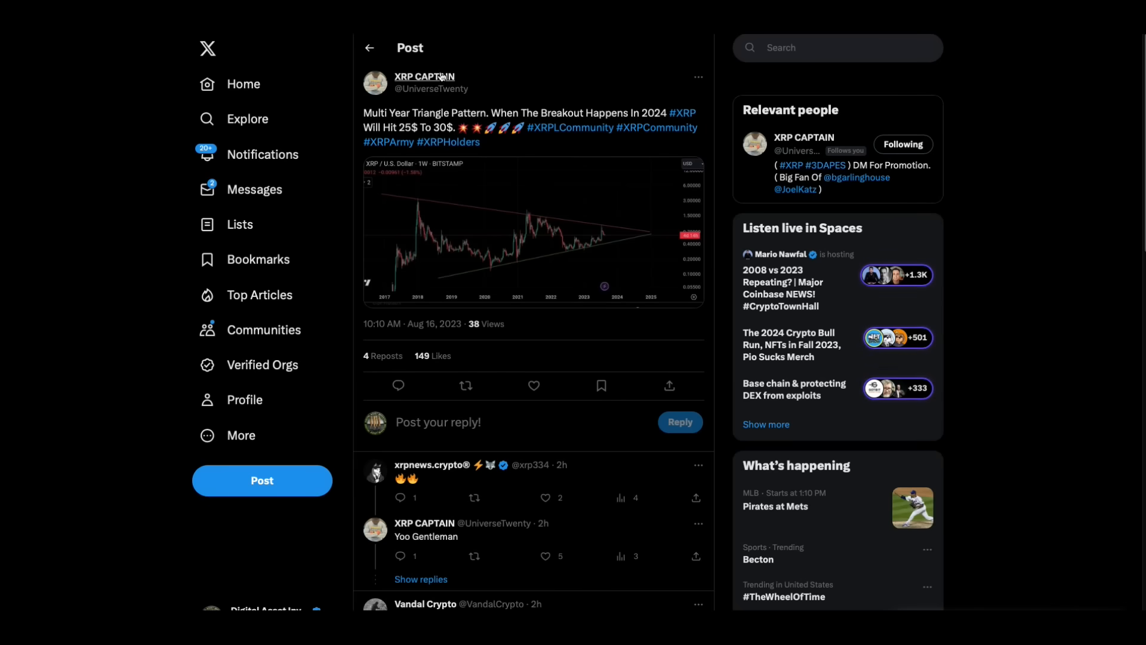
mouse_move(424, 76)
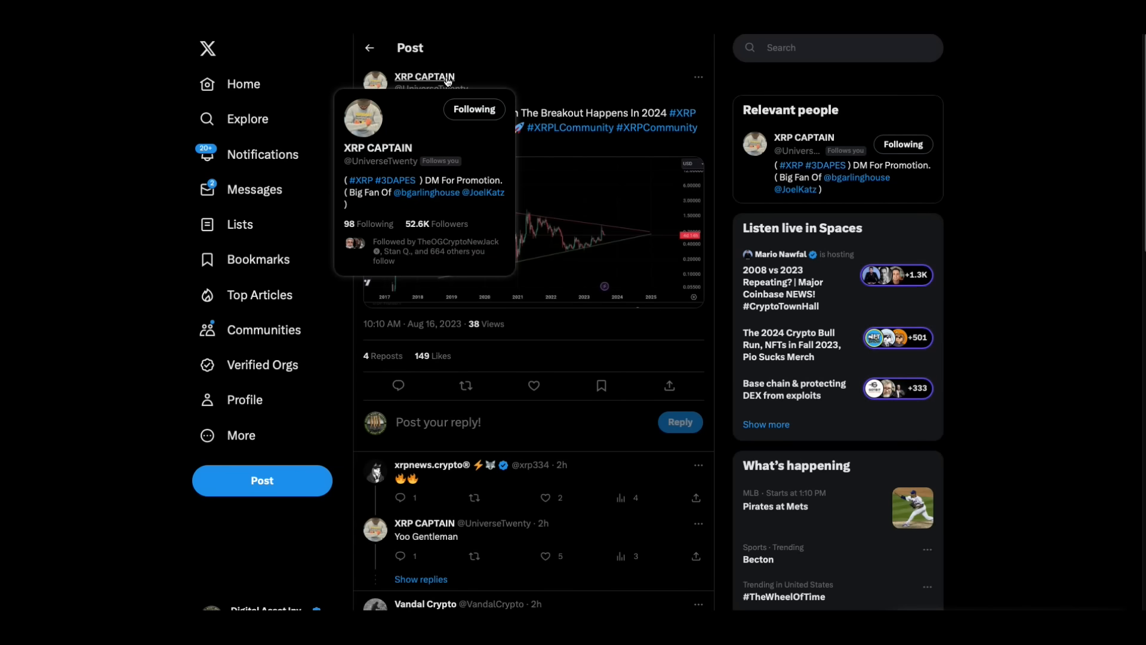
mouse_move(516, 158)
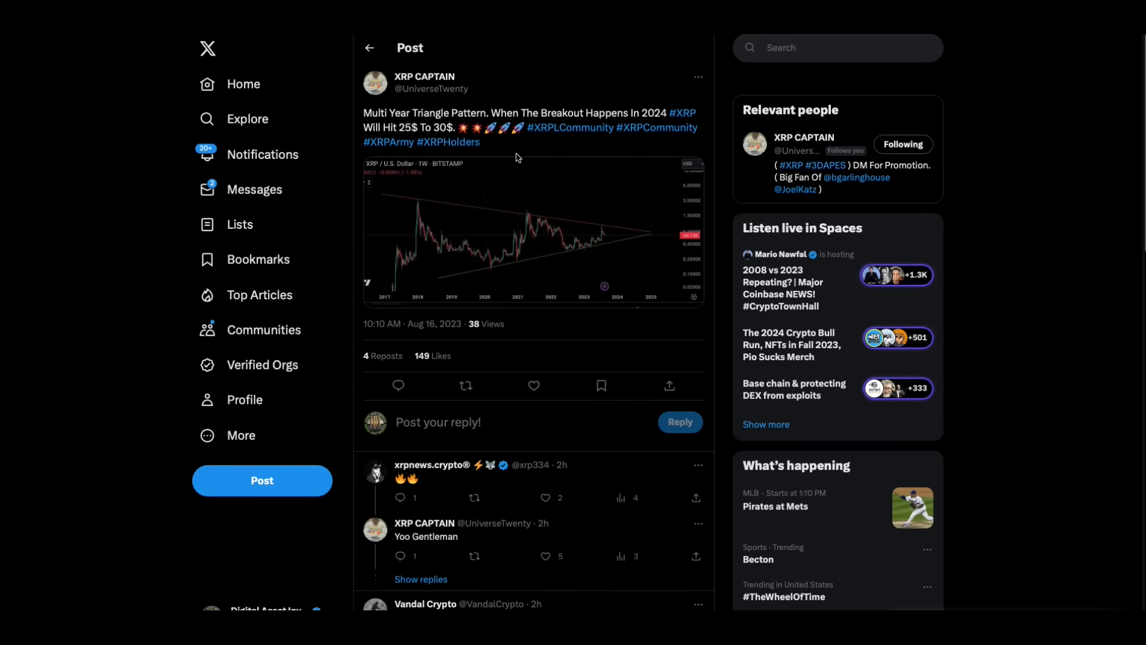
click(533, 231)
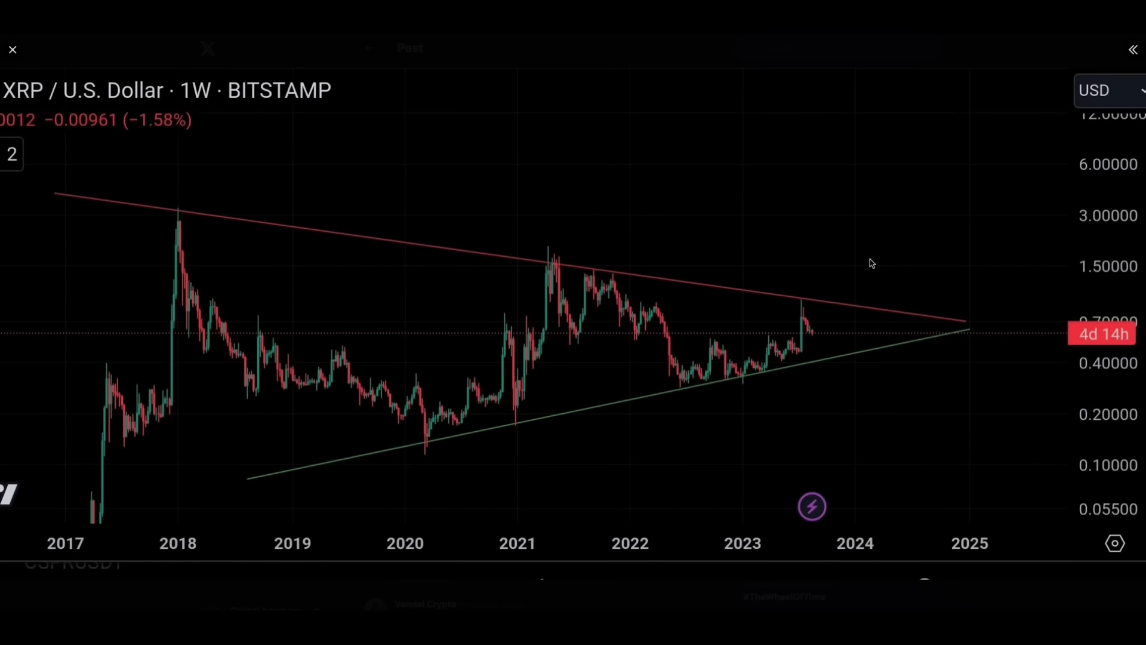
mouse_move(11, 72)
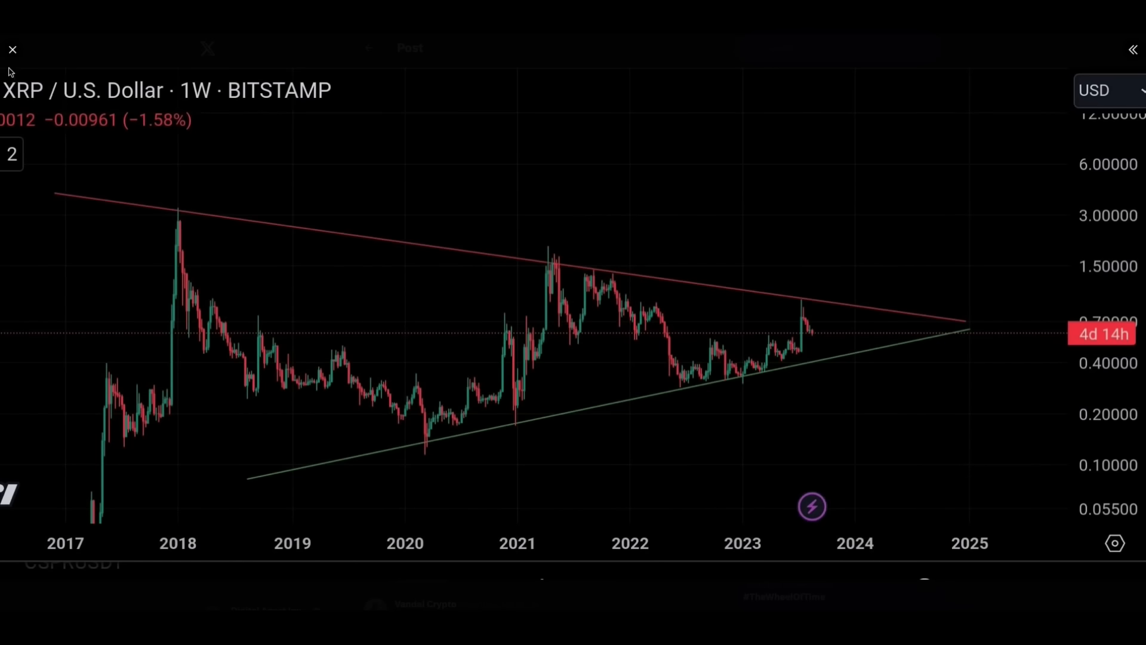
click(11, 51)
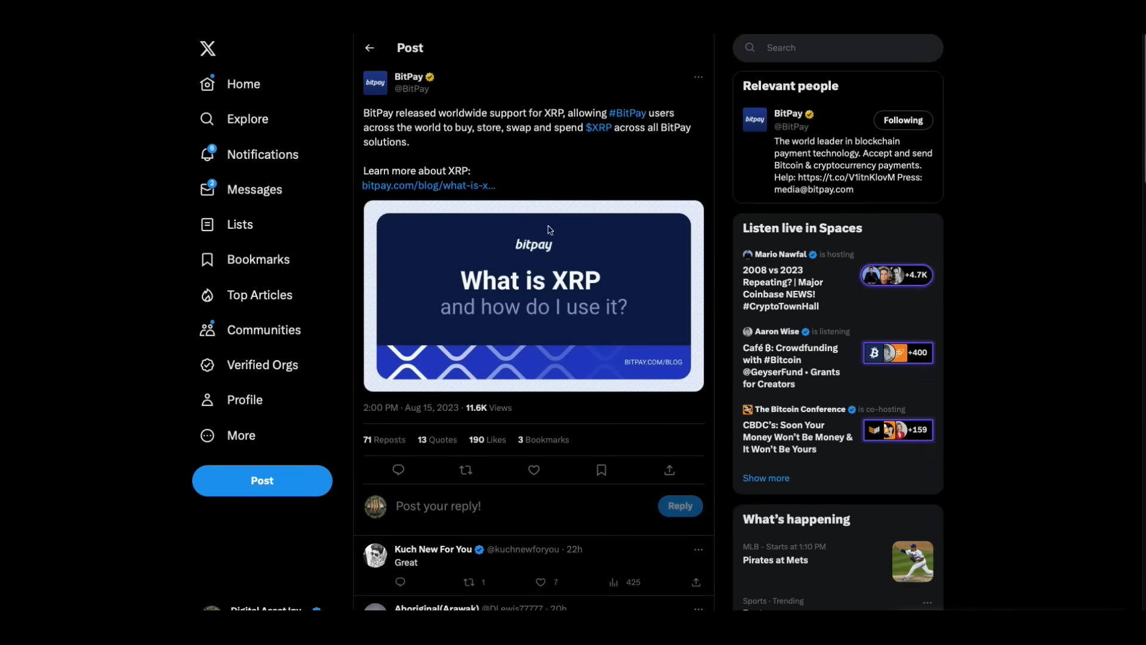
mouse_move(540, 185)
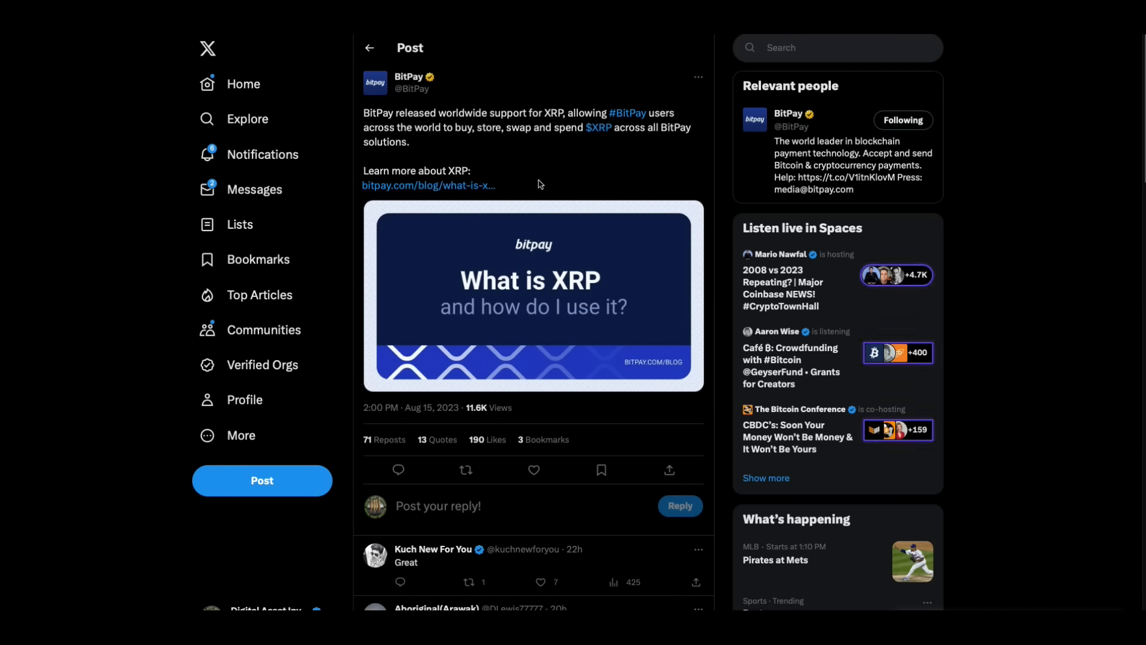
mouse_move(621, 184)
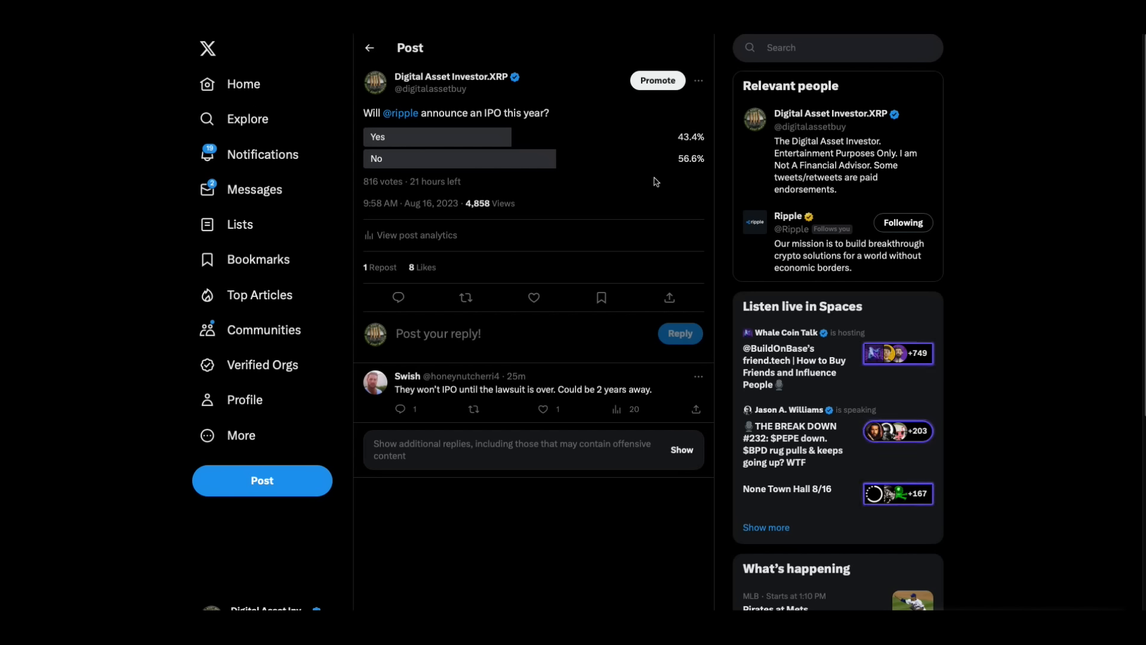
mouse_move(729, 193)
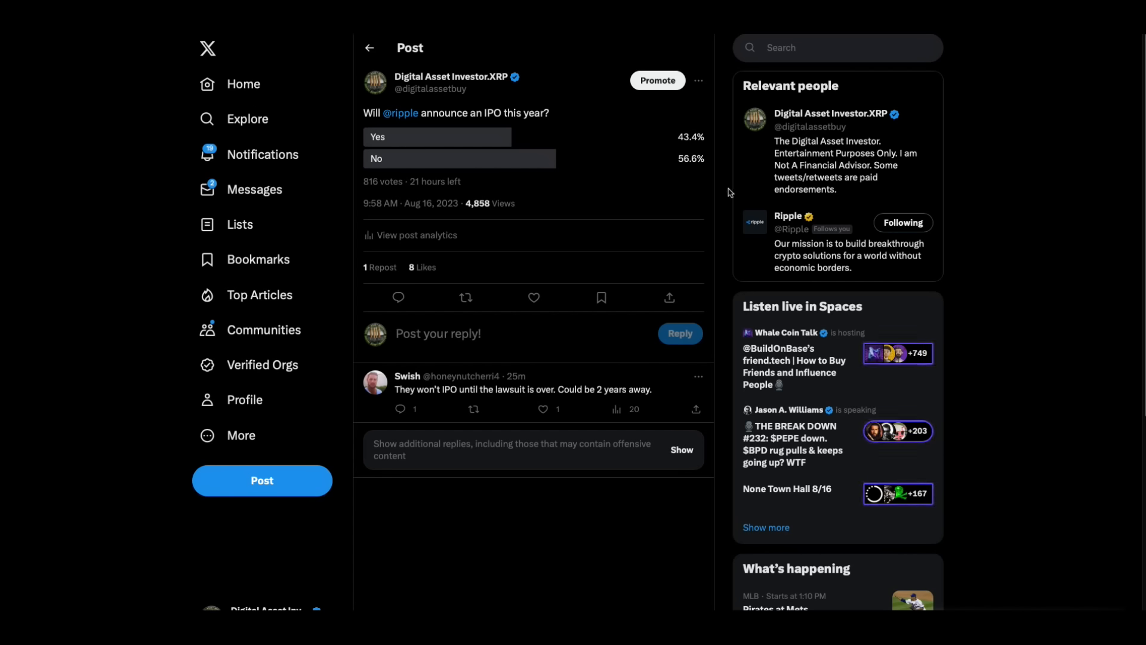
mouse_move(796, 294)
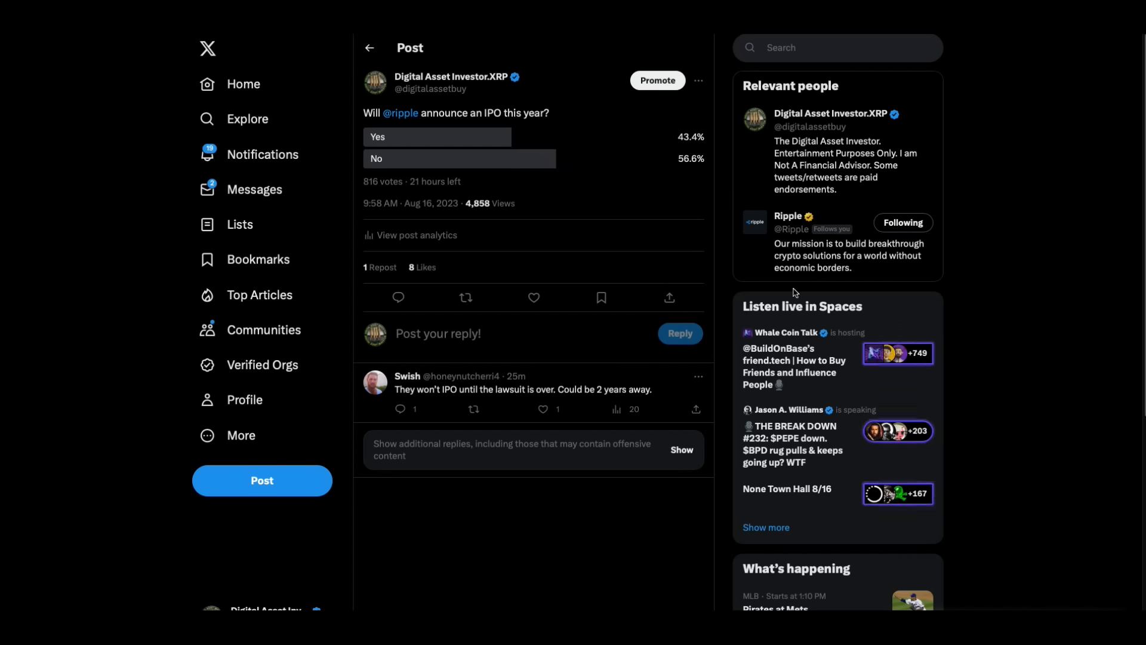
mouse_move(817, 286)
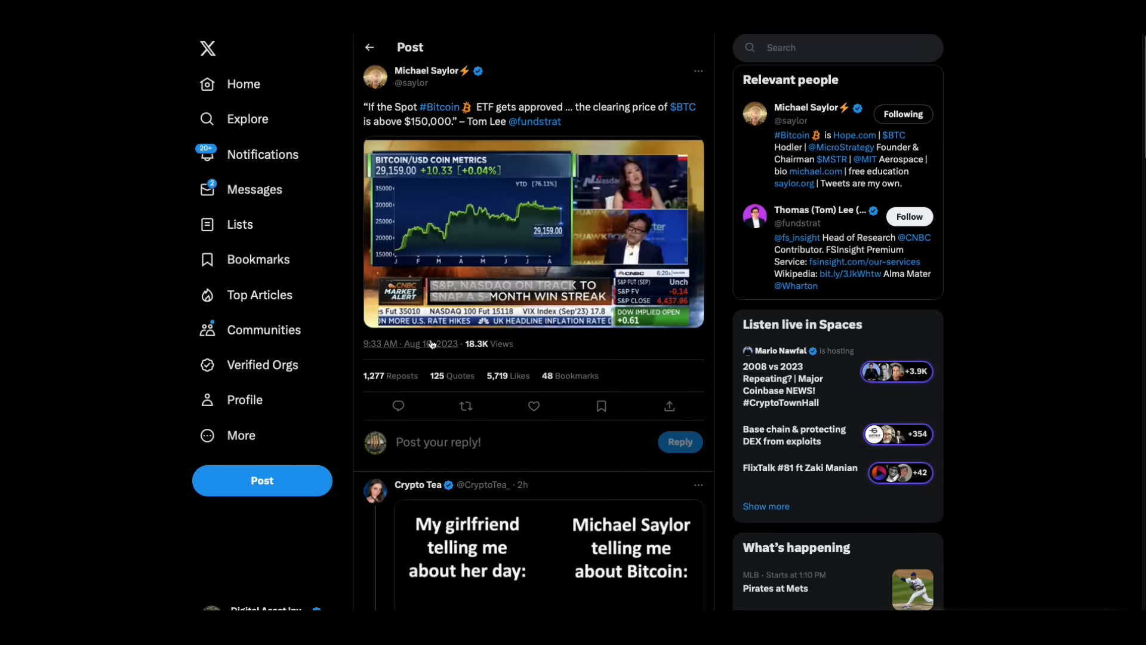
Open CoinDesk's post on Coinbase winning approval to list U.S. crypto futures
click(533, 233)
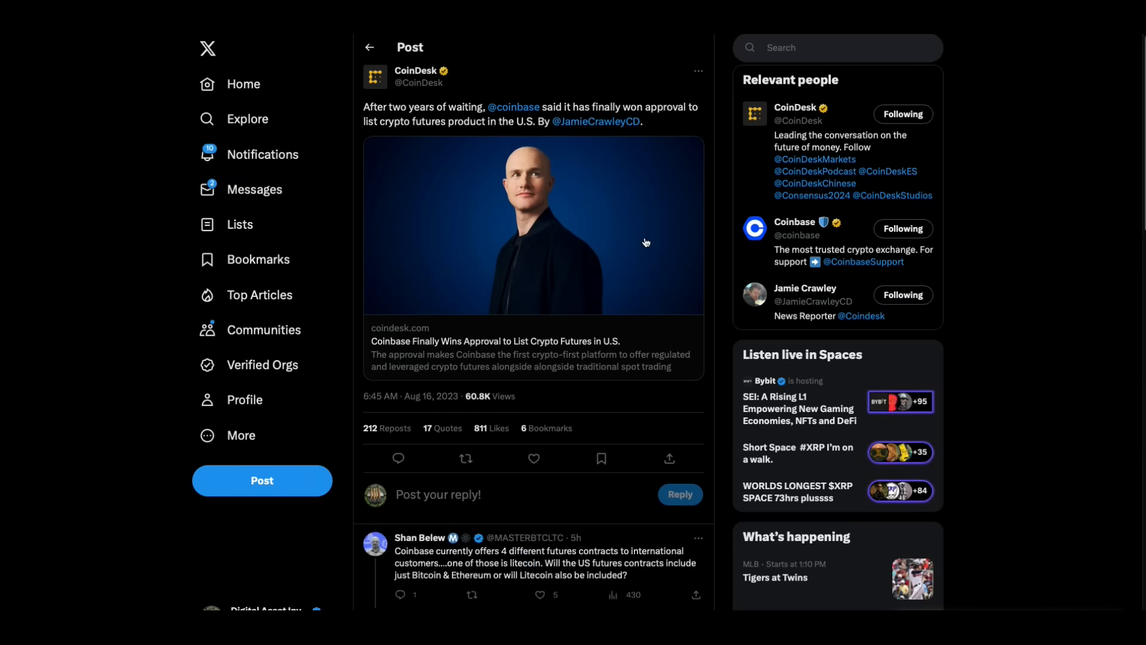
mouse_move(567, 217)
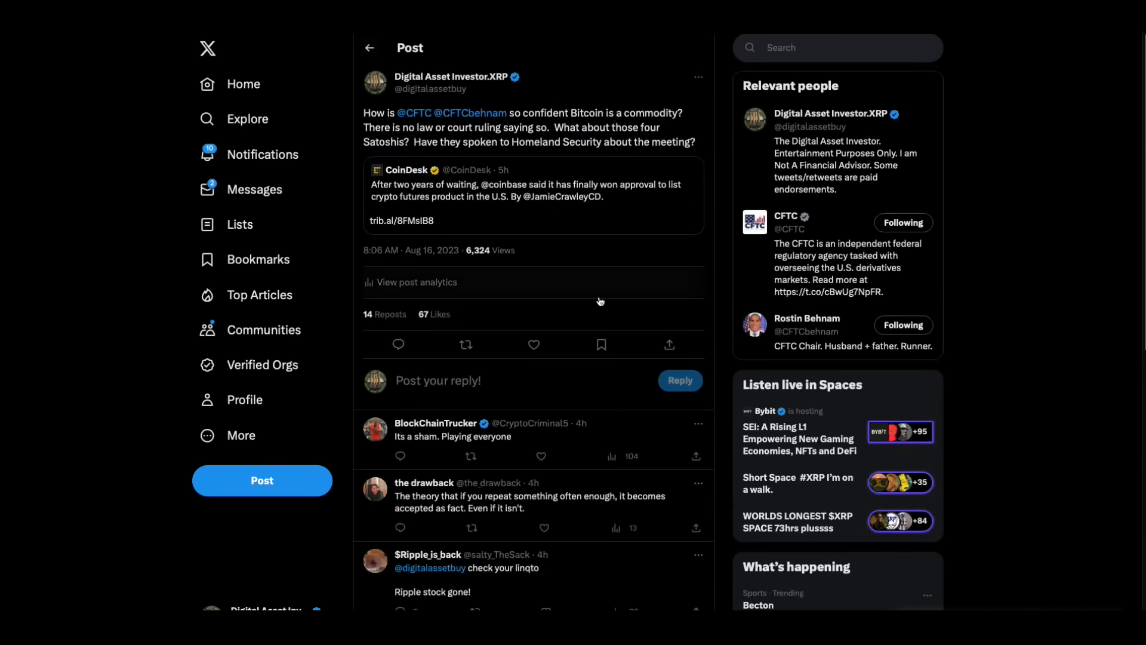
mouse_move(604, 158)
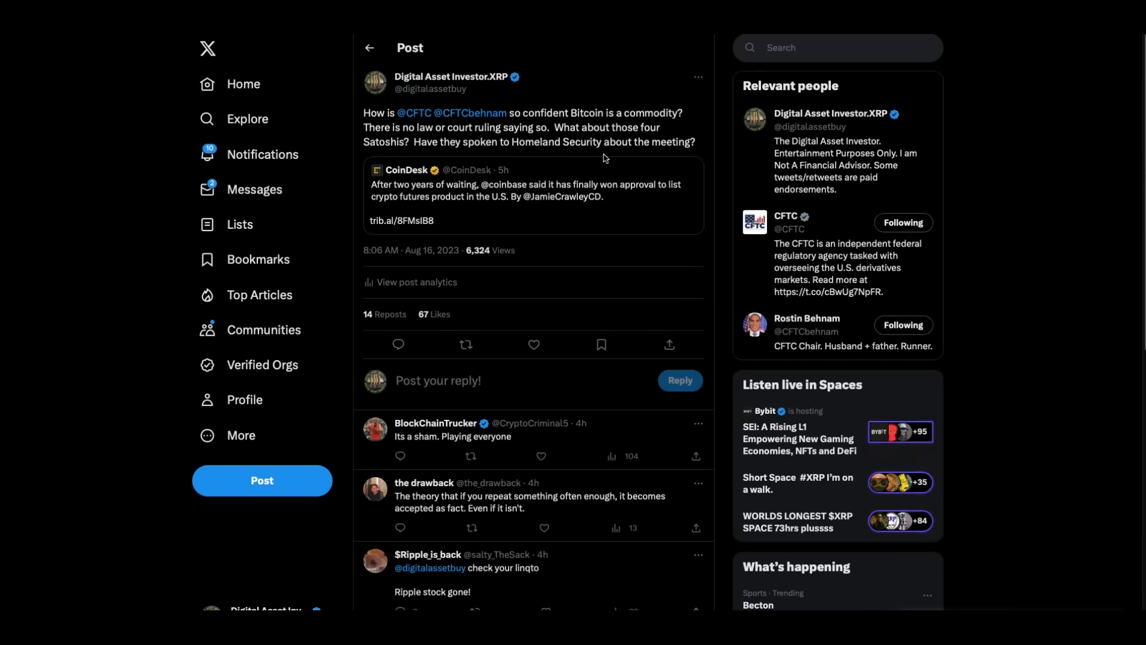
mouse_move(485, 112)
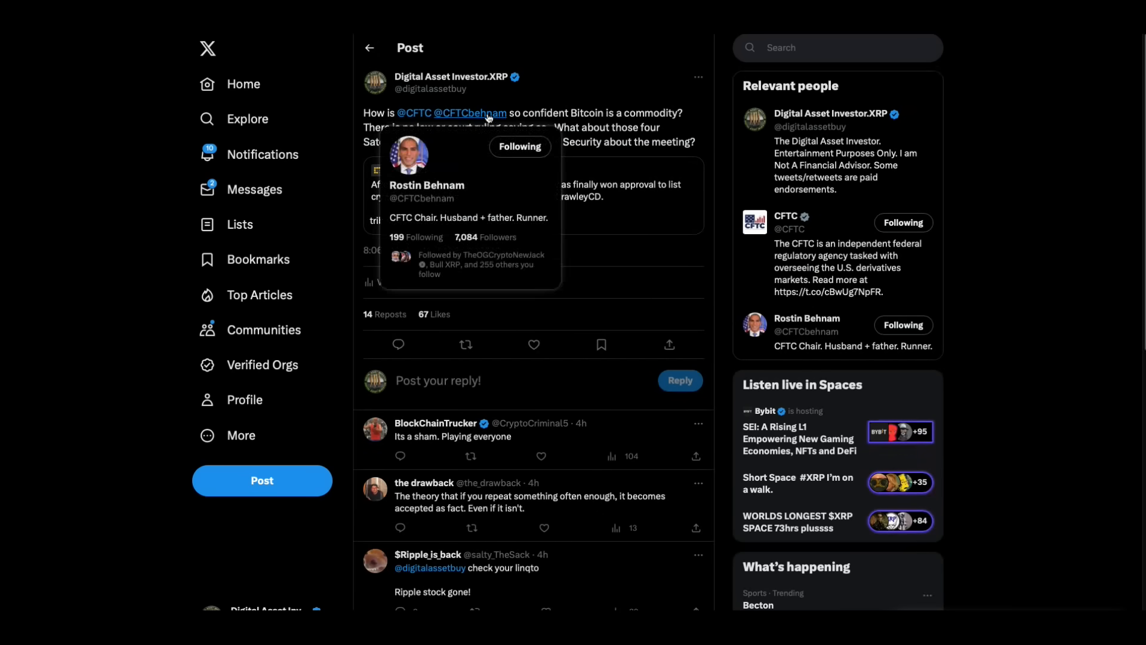
mouse_move(654, 145)
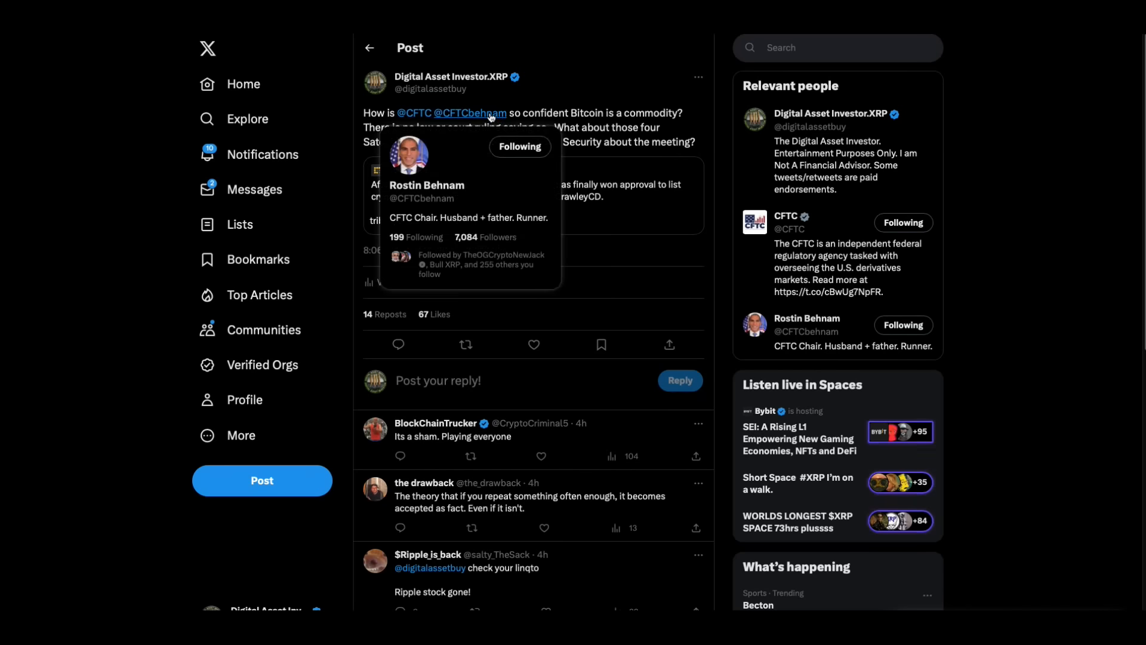
mouse_move(695, 166)
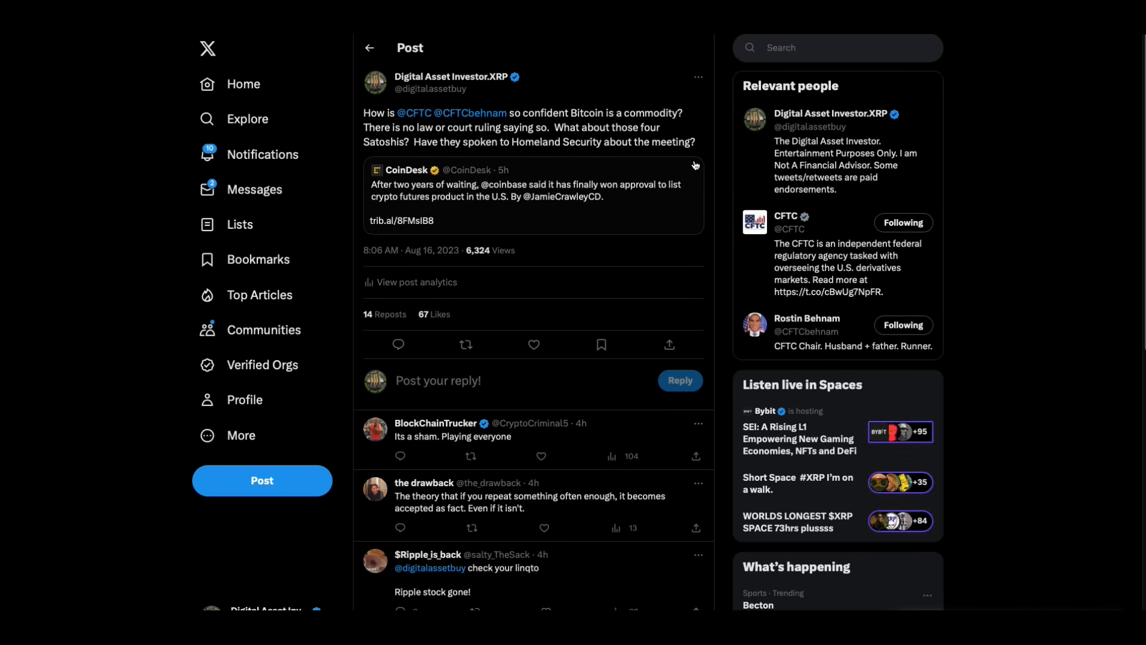
mouse_move(694, 159)
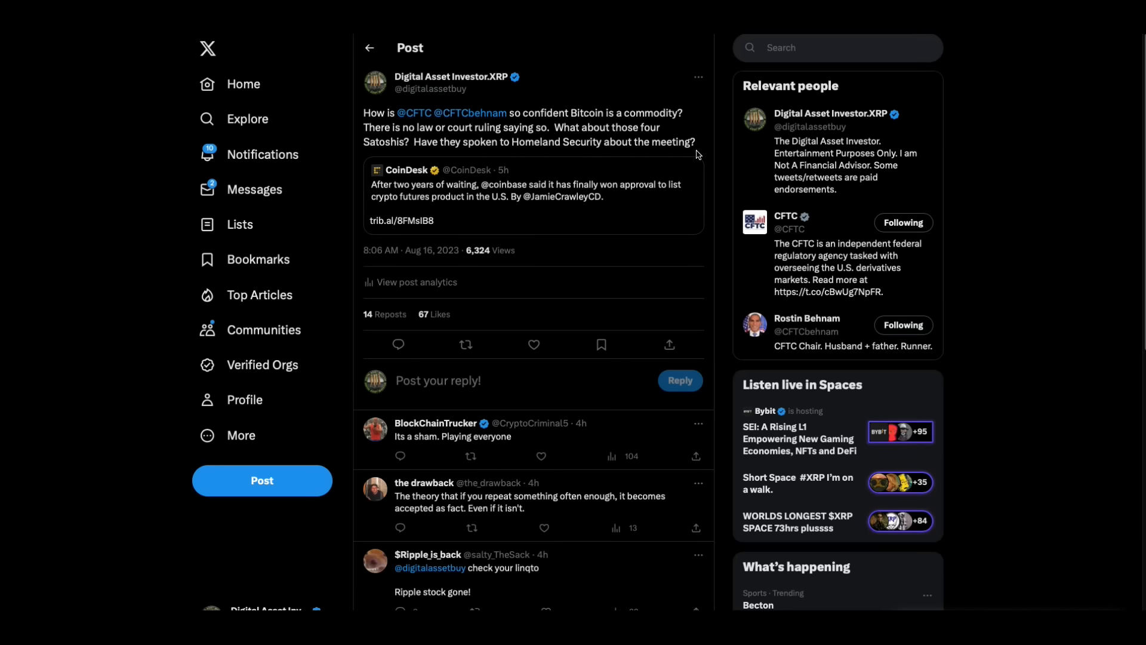
mouse_move(714, 110)
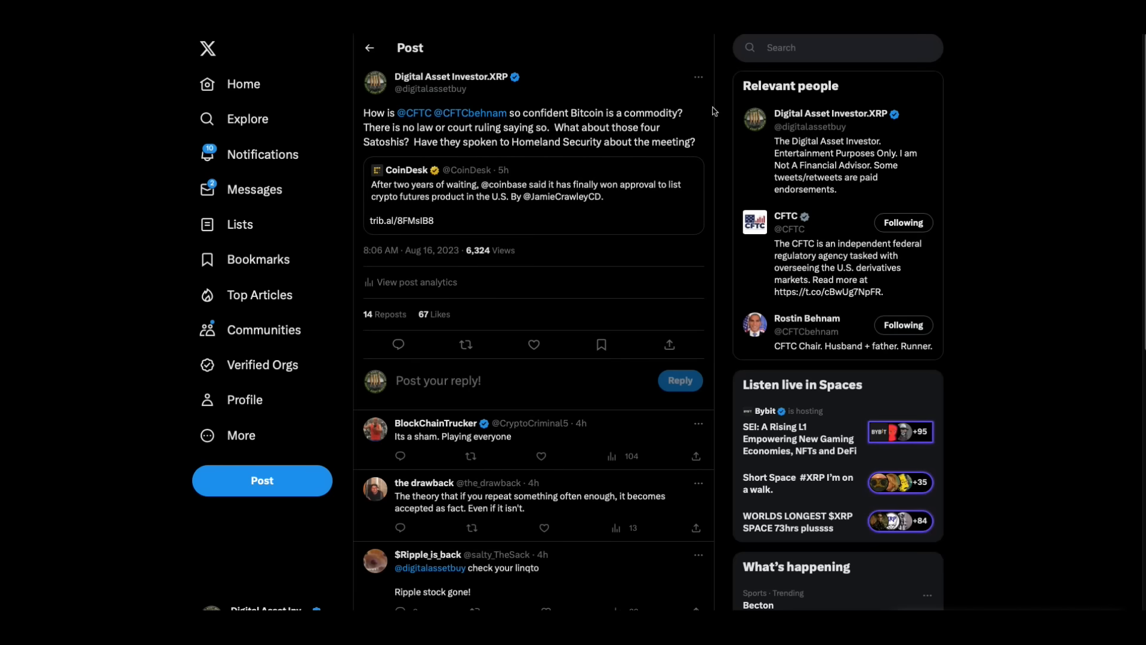
mouse_move(625, 154)
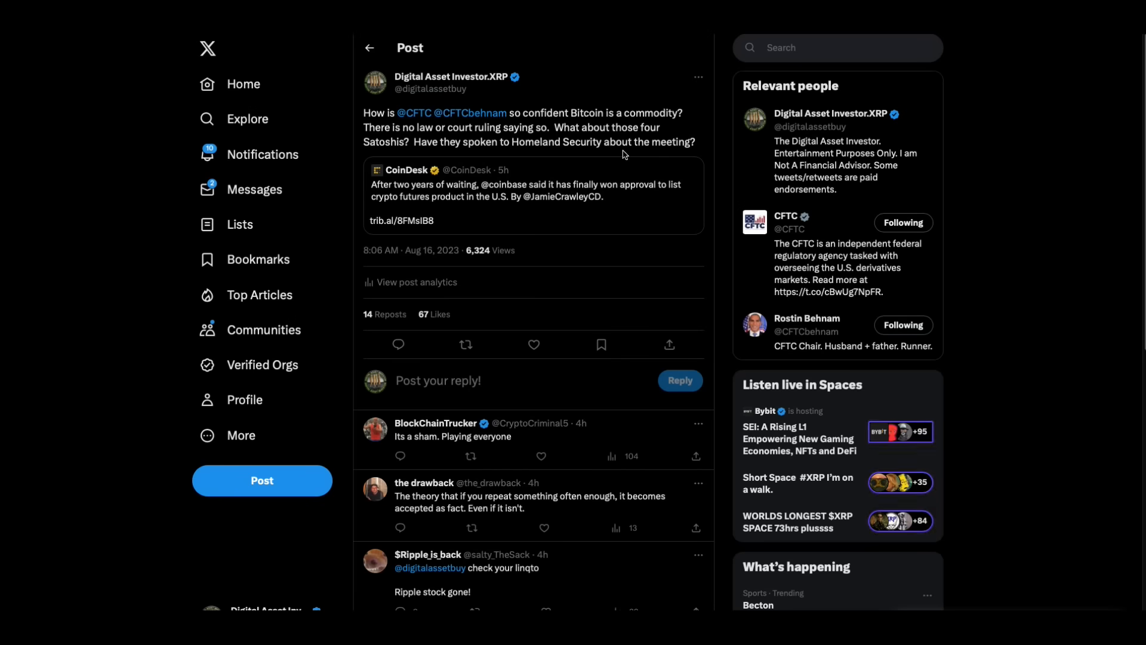
mouse_move(672, 105)
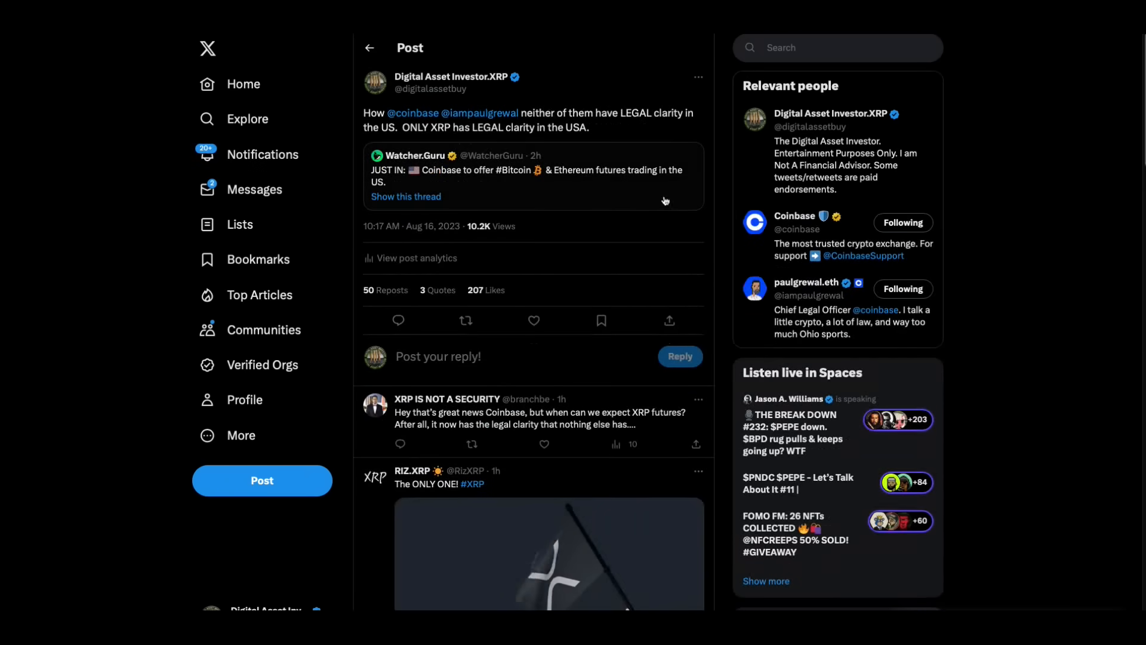
mouse_move(576, 198)
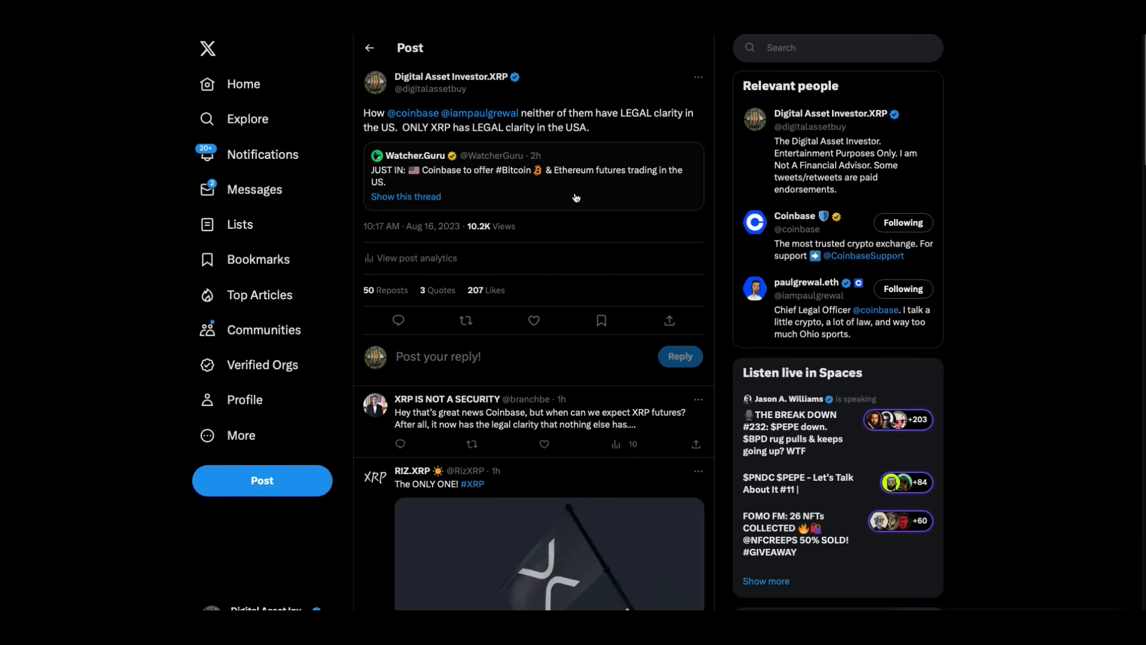
mouse_move(606, 150)
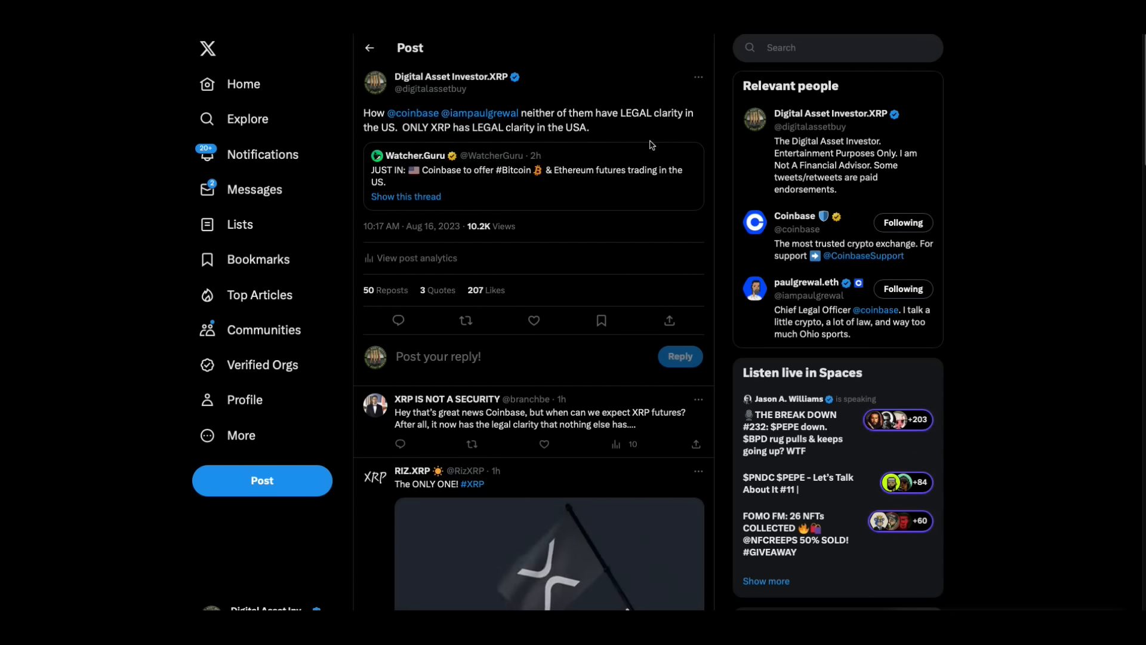
mouse_move(666, 180)
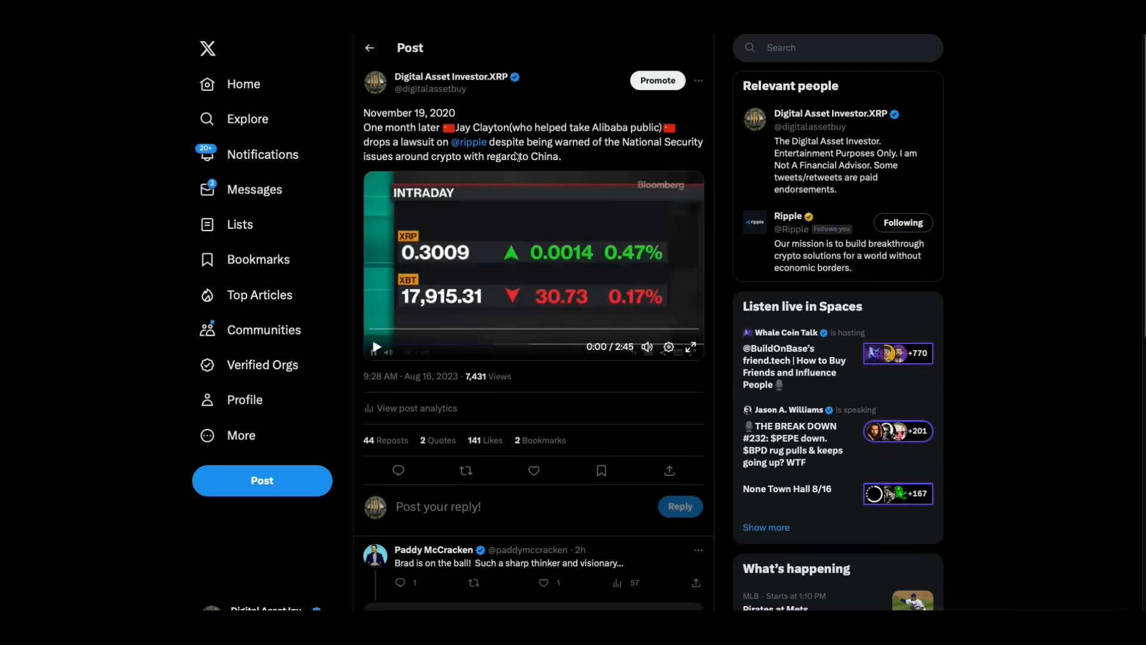
mouse_move(491, 298)
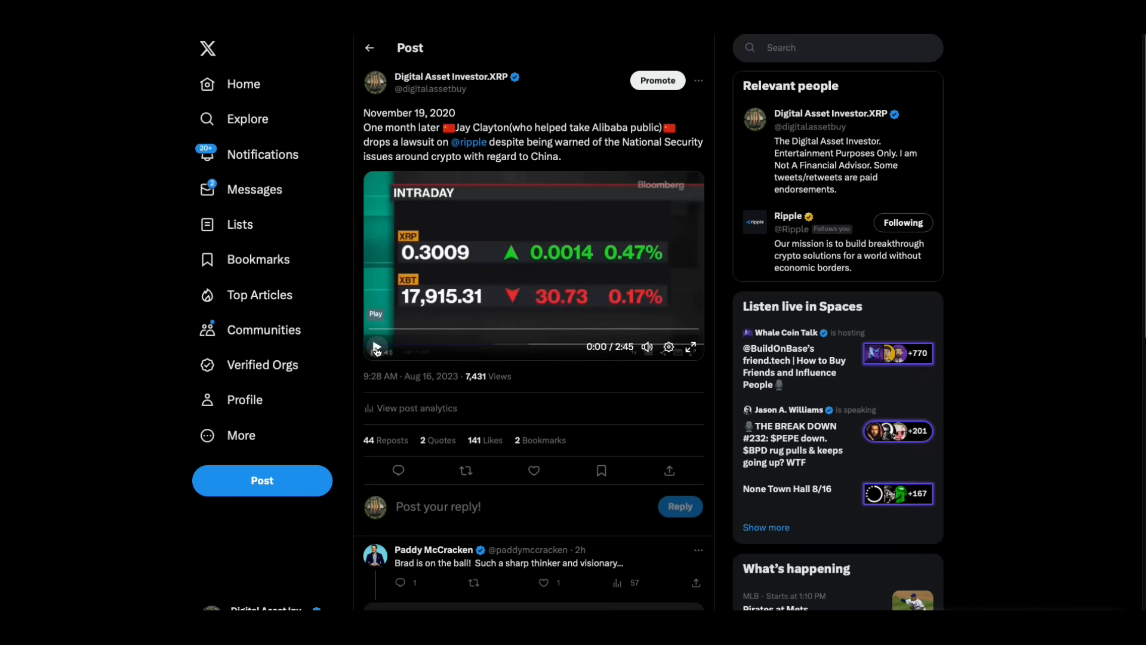
Play the Bloomberg intraday XRP clip, pause it around 0:02, then resume it
click(376, 346)
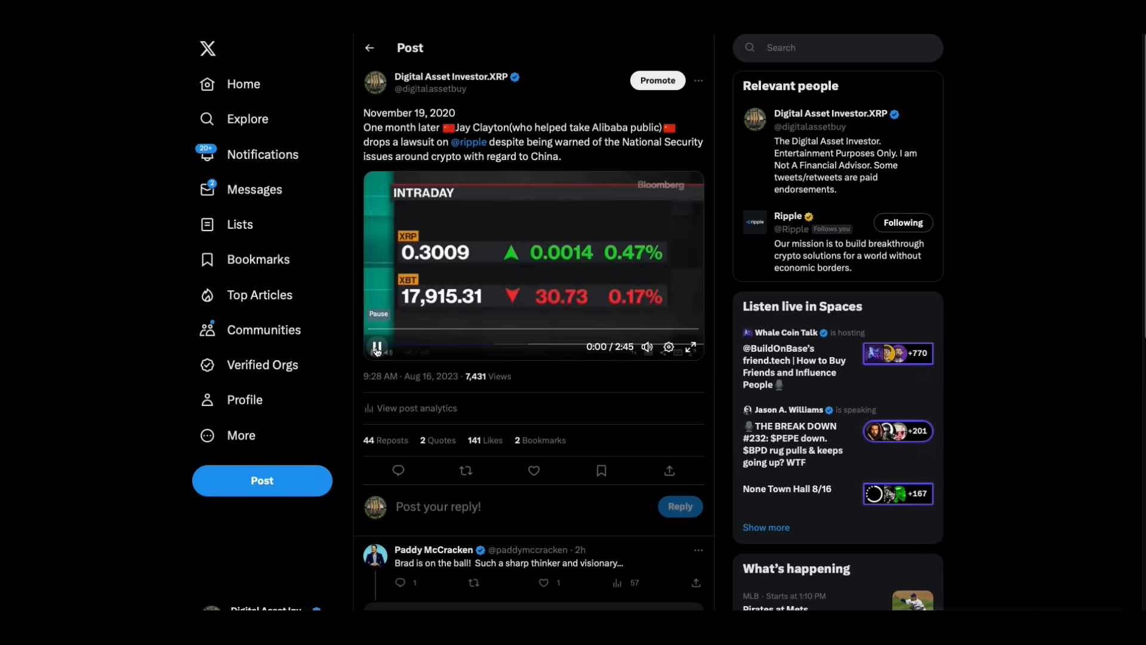
click(379, 346)
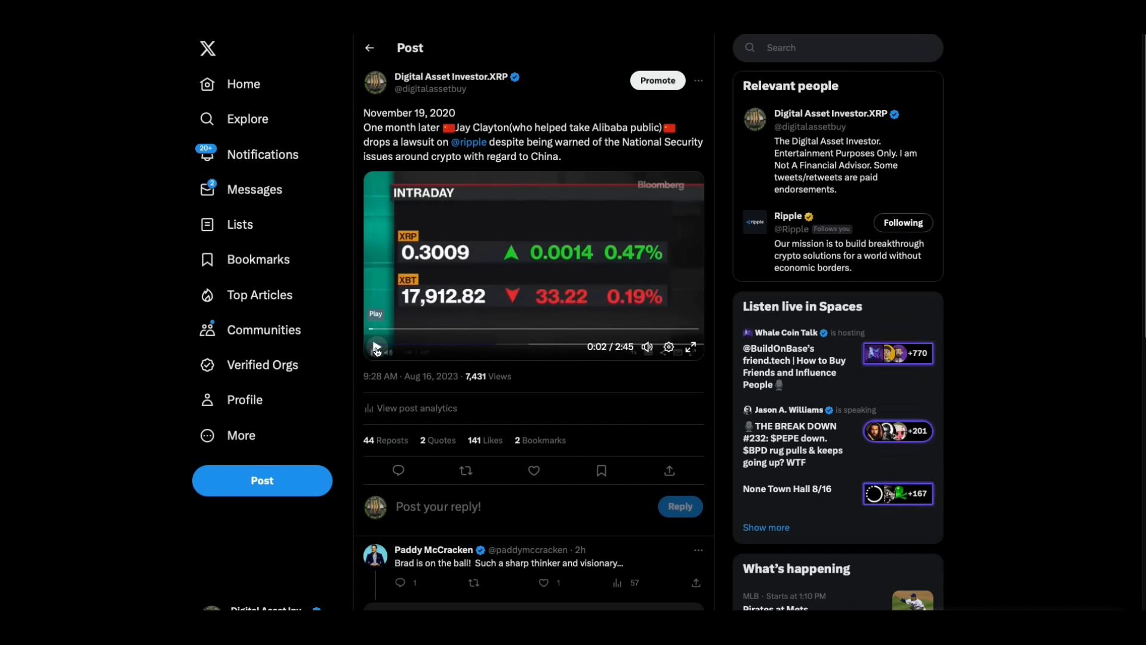
click(376, 346)
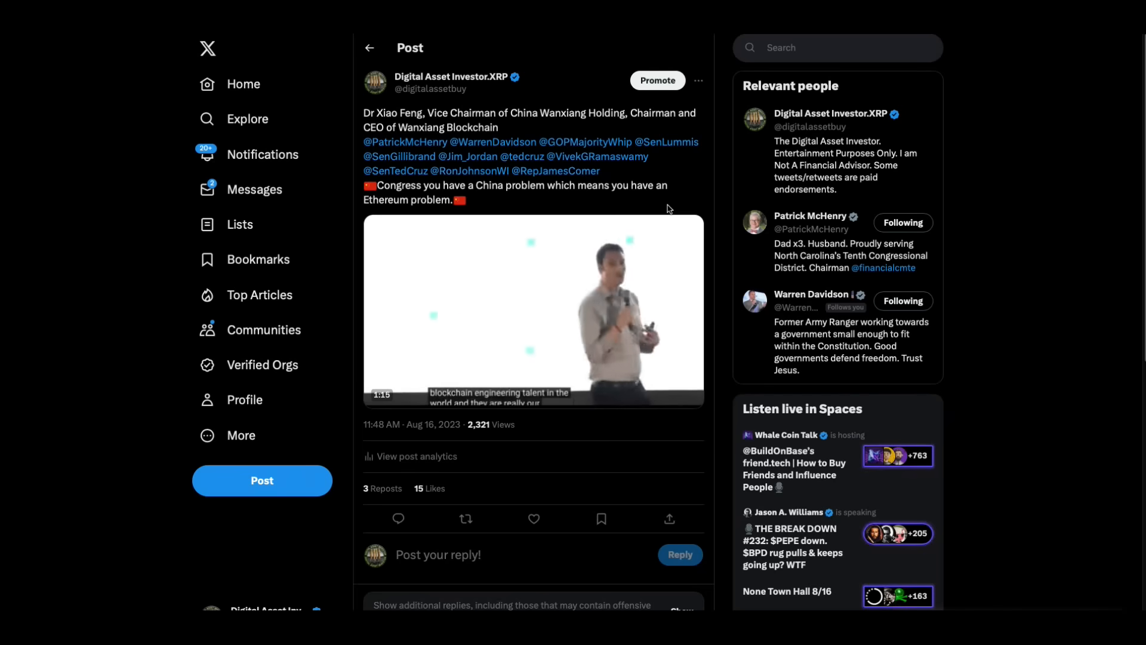
click(532, 309)
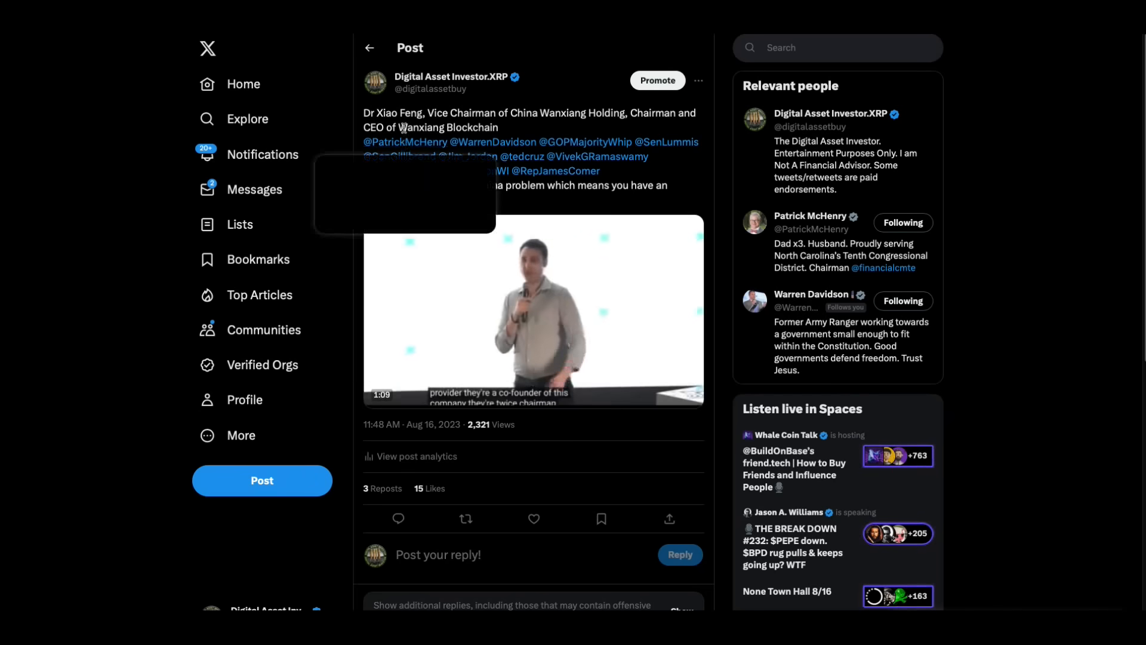
click(533, 310)
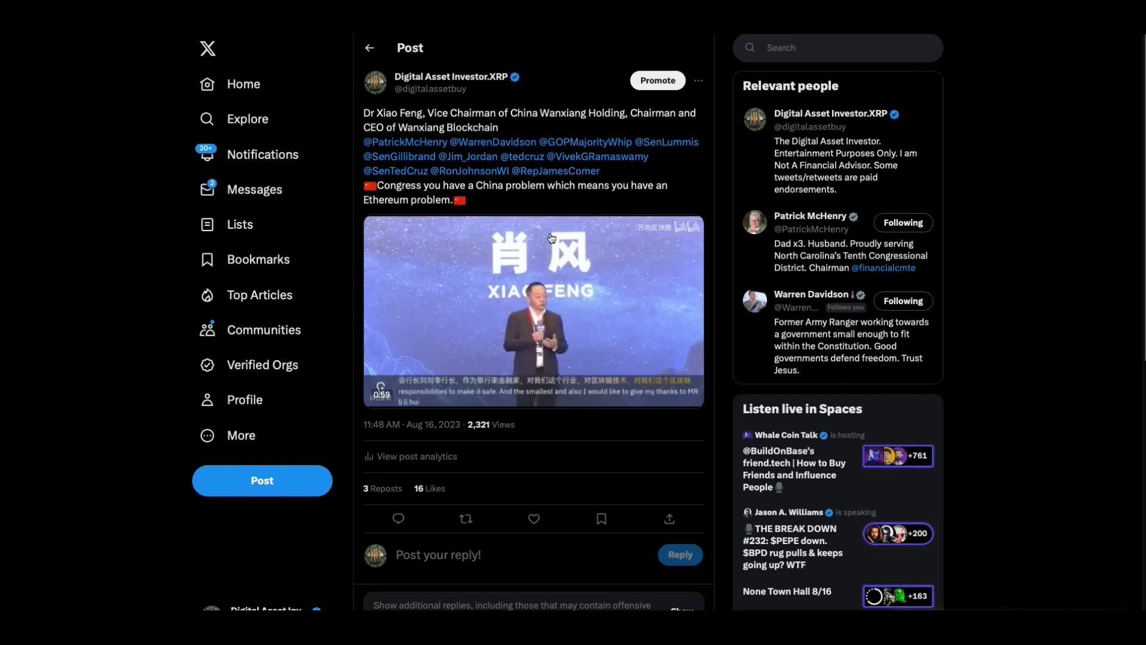
click(532, 311)
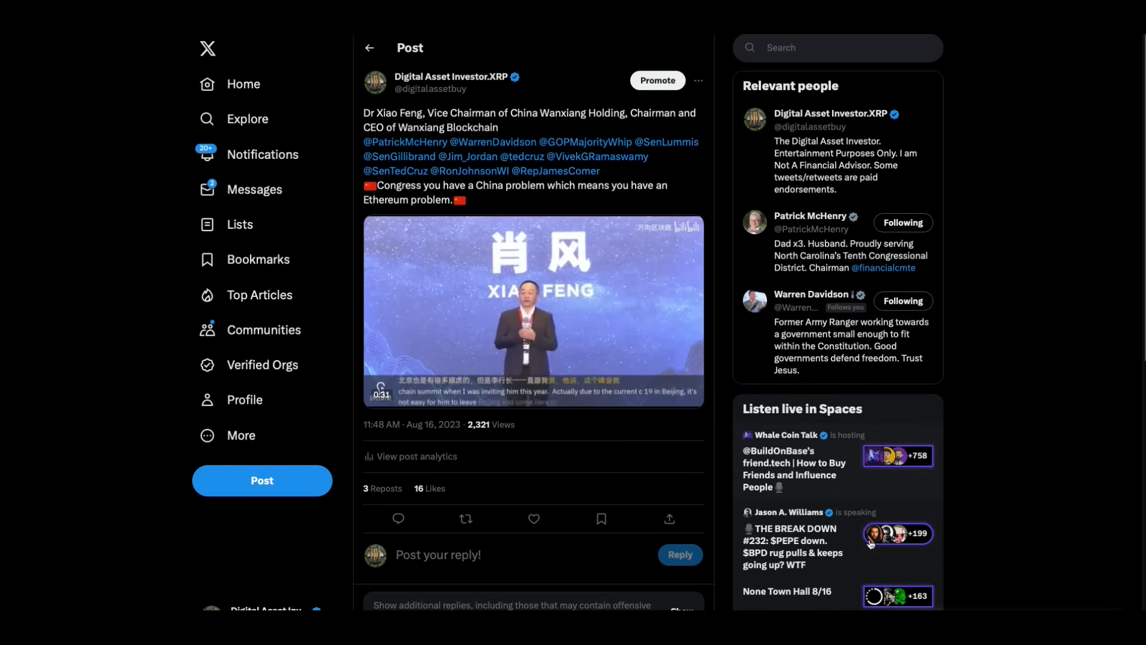
Play through the Dr Xiao Feng seminar video on China and Ethereum, toggling playback as it runs
click(533, 311)
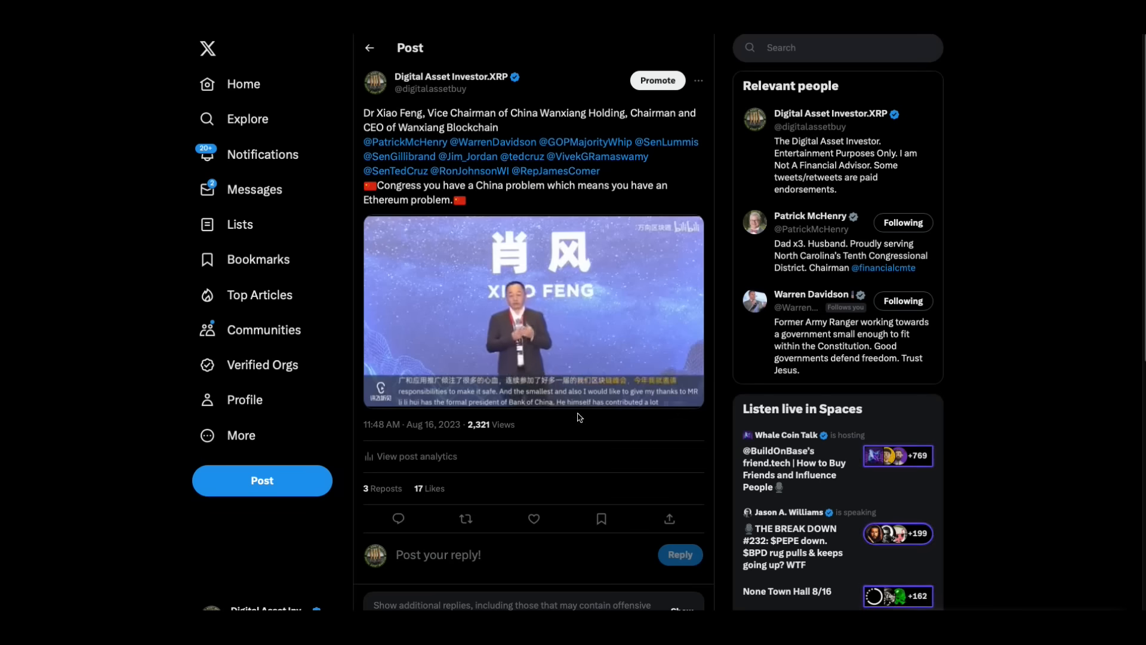
click(533, 311)
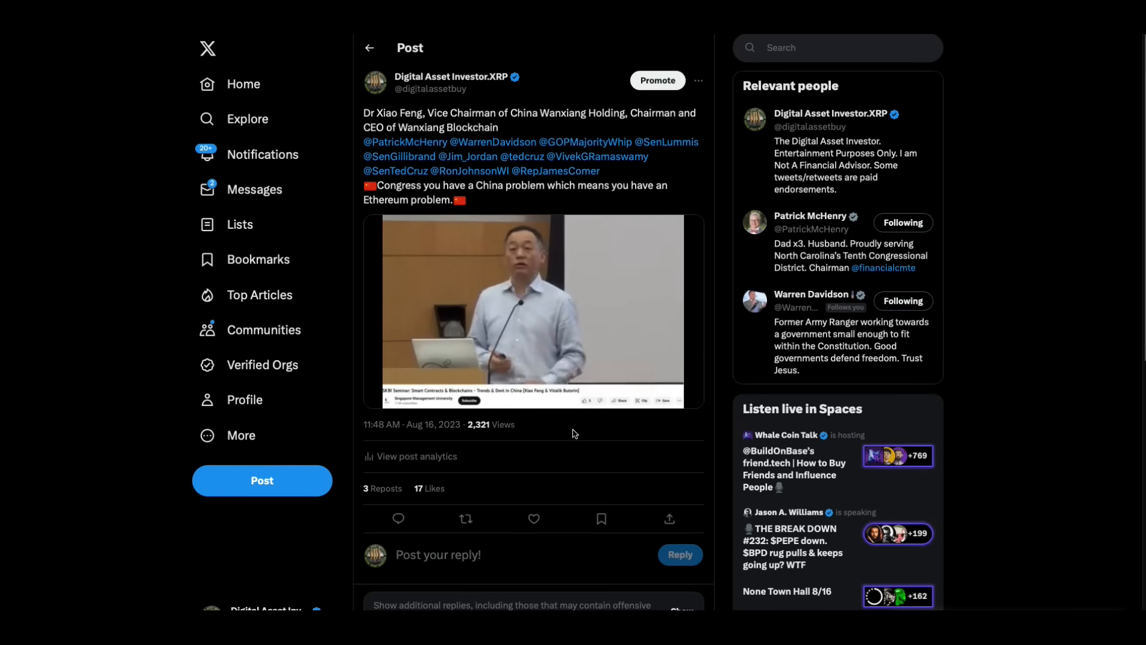
click(533, 310)
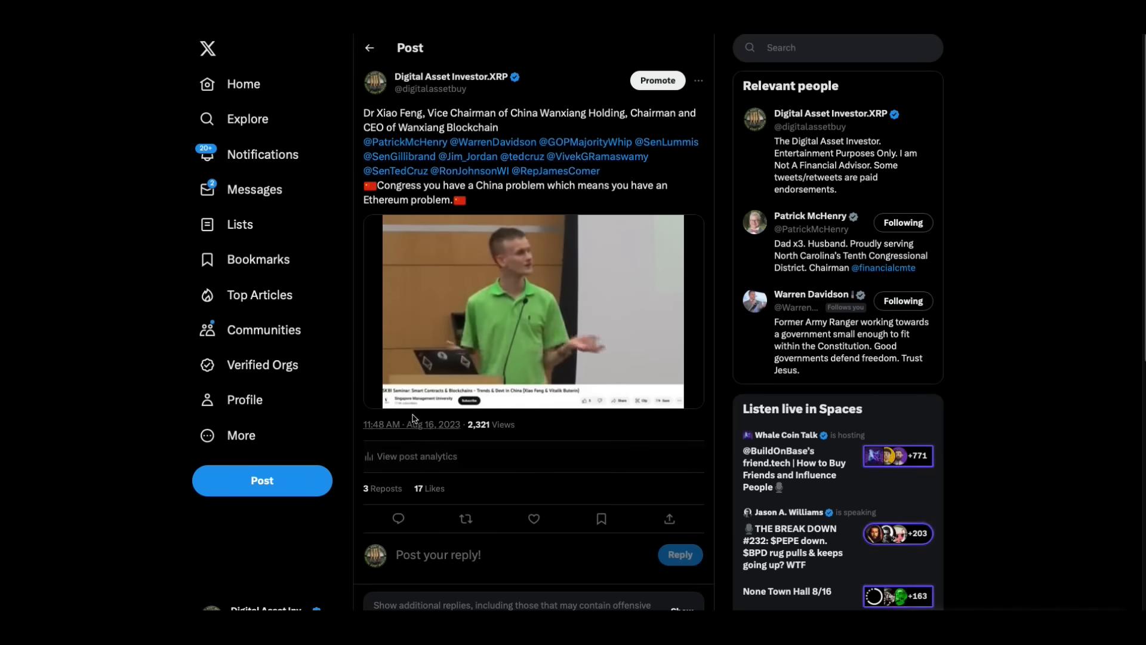
click(532, 311)
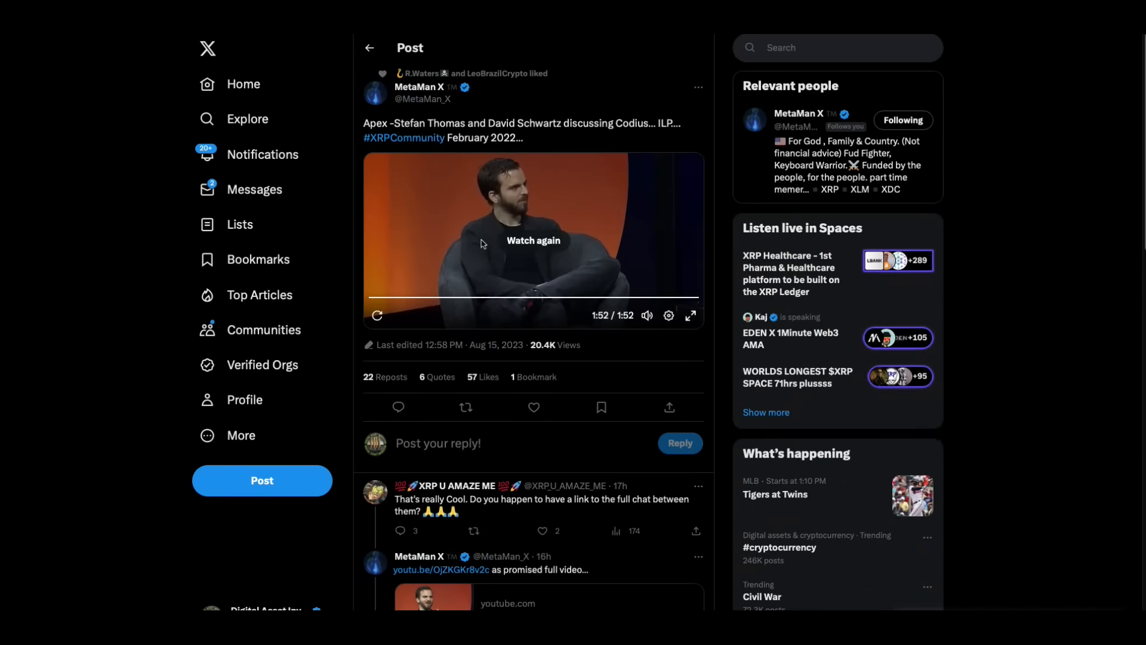
mouse_move(399, 258)
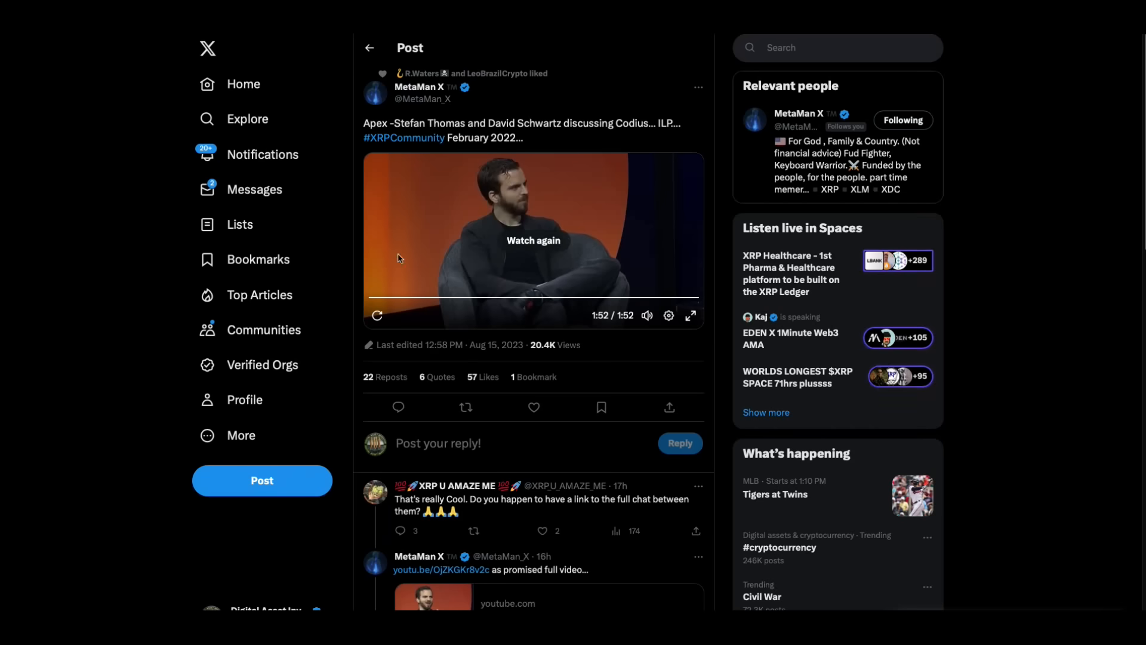
mouse_move(682, 373)
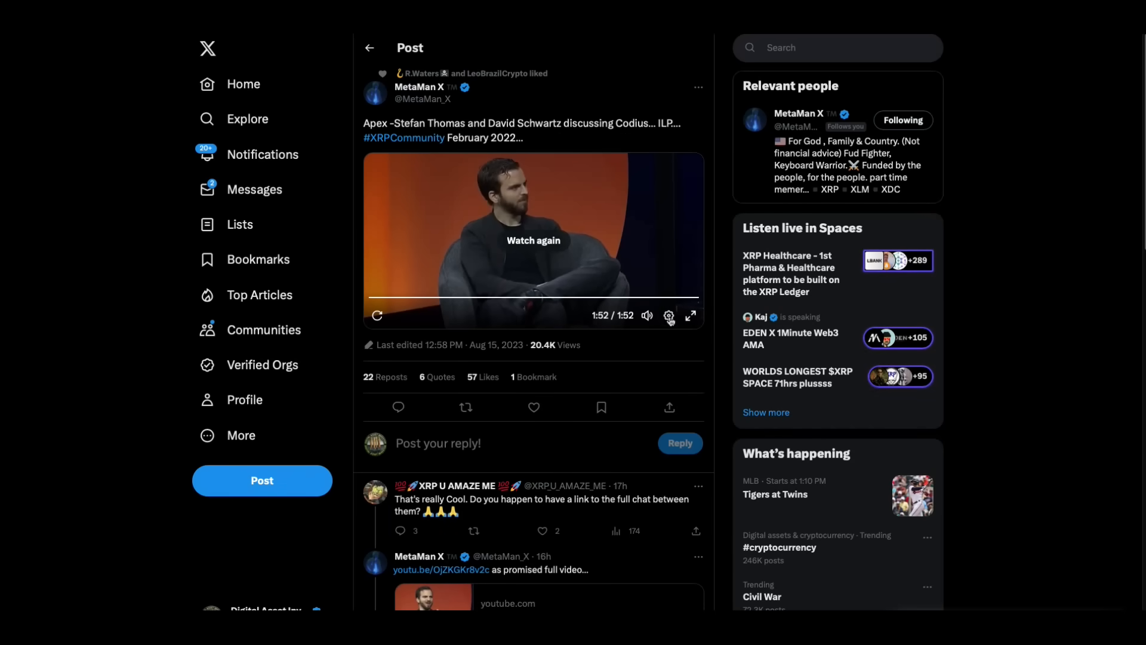
mouse_move(766, 299)
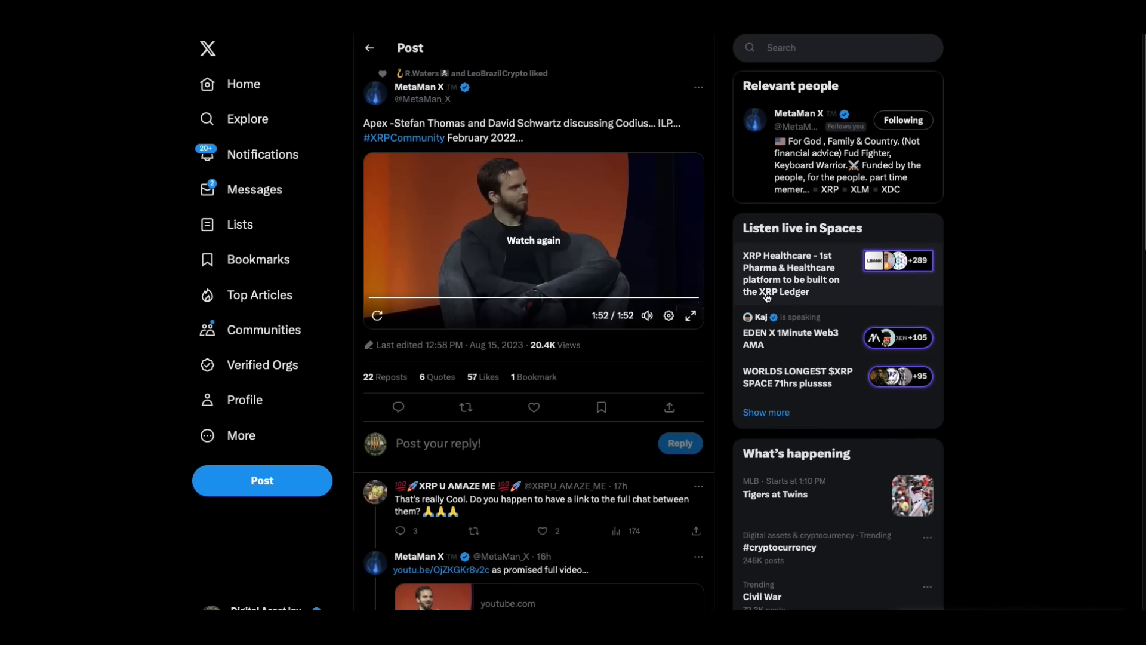